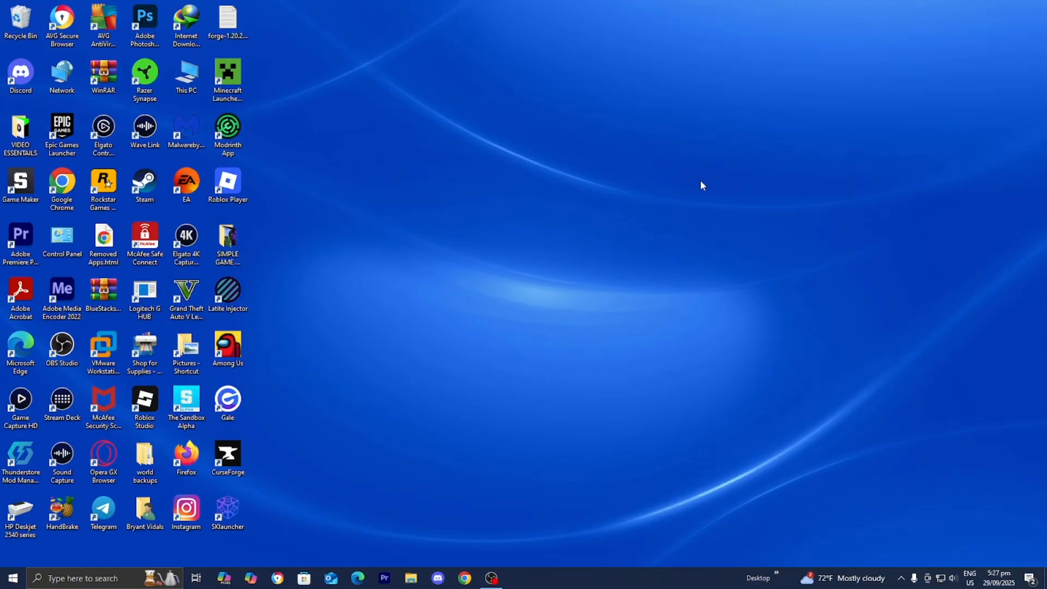
pyautogui.moveTo(653, 285)
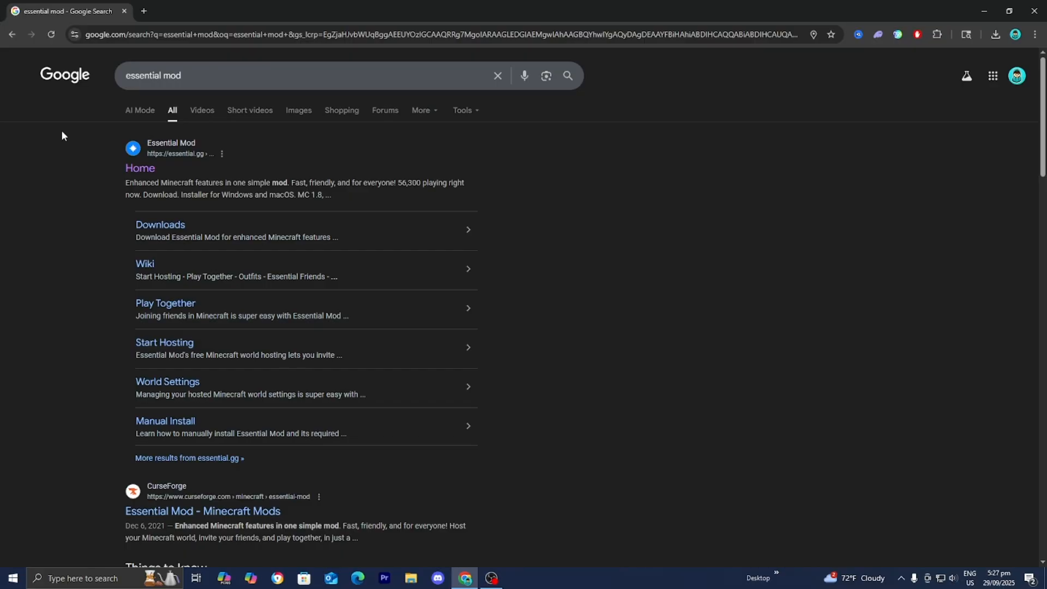
pyautogui.moveTo(138, 173)
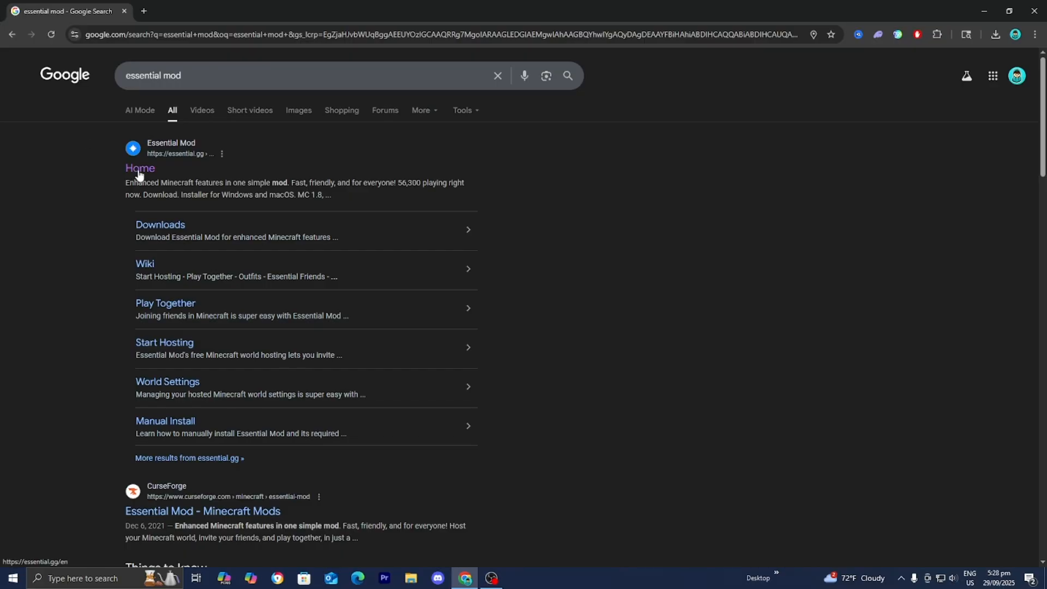
# Open the official essential.gg Home result from the Google search for 'essential mod'
pyautogui.click(139, 168)
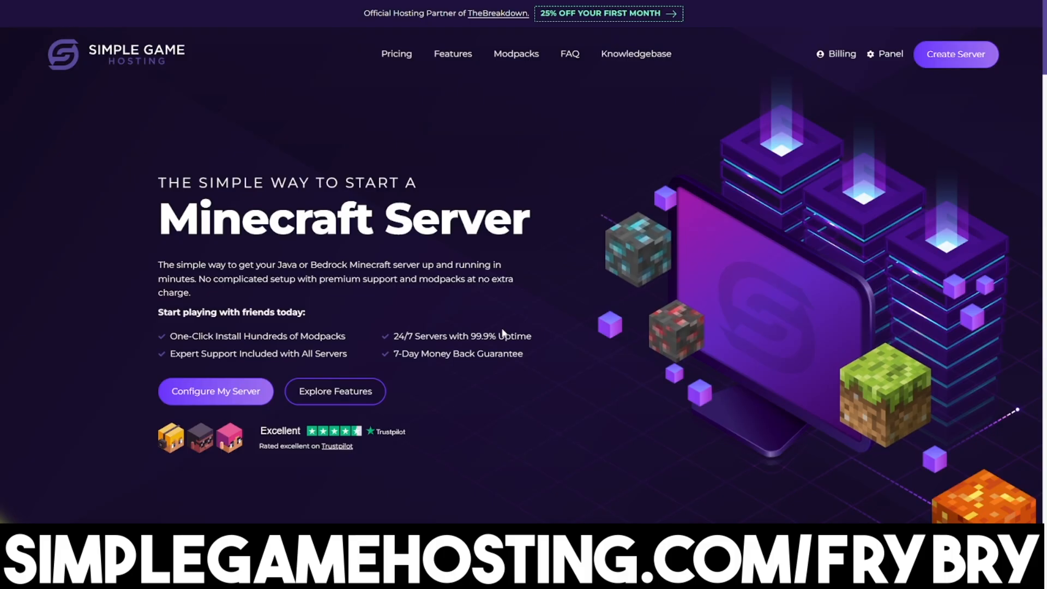
pyautogui.scroll(-3)
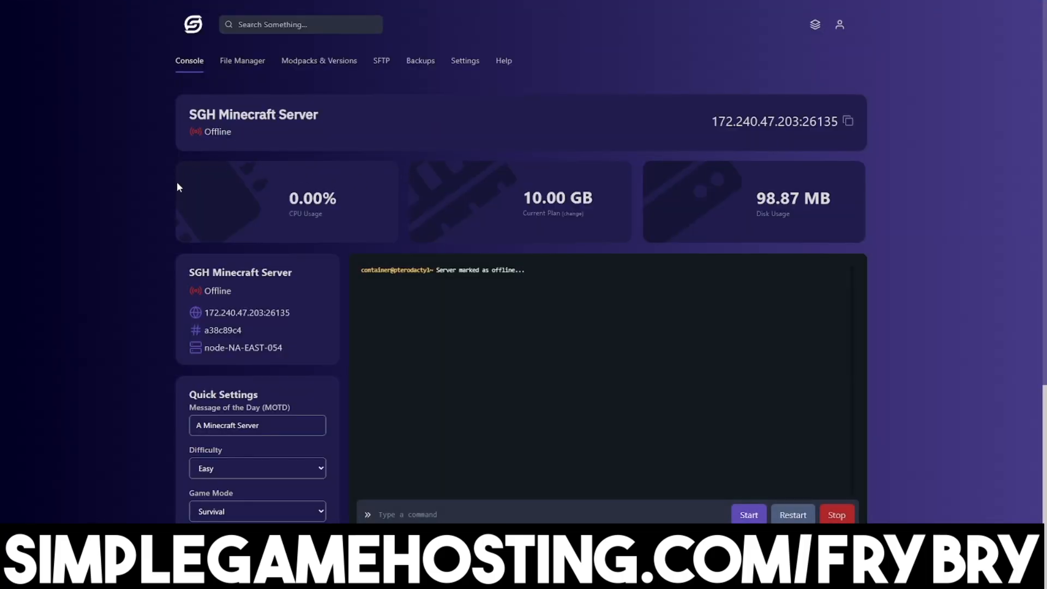
pyautogui.scroll(-3)
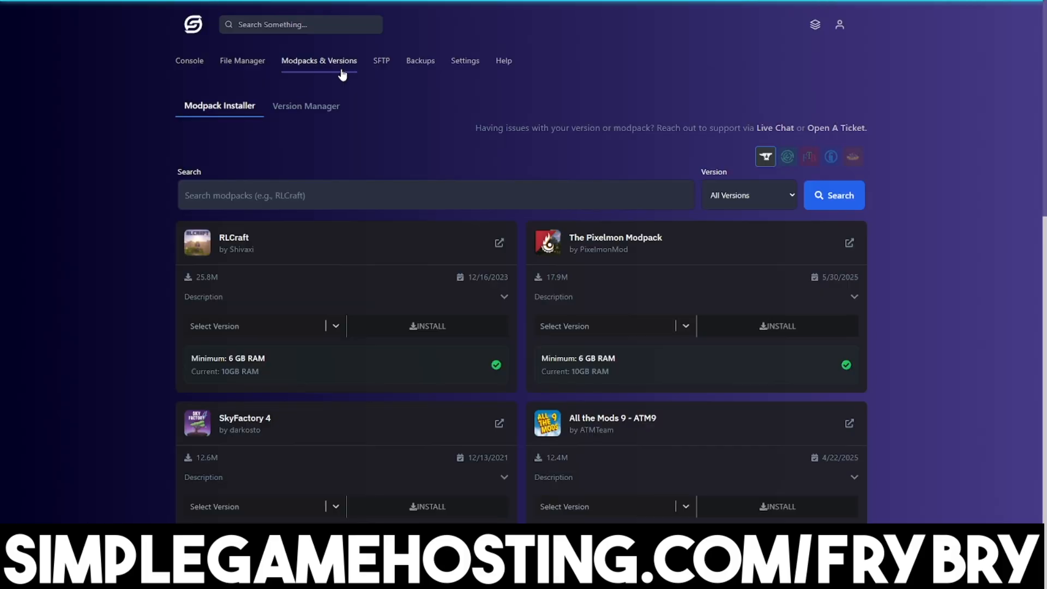
pyautogui.scroll(-3)
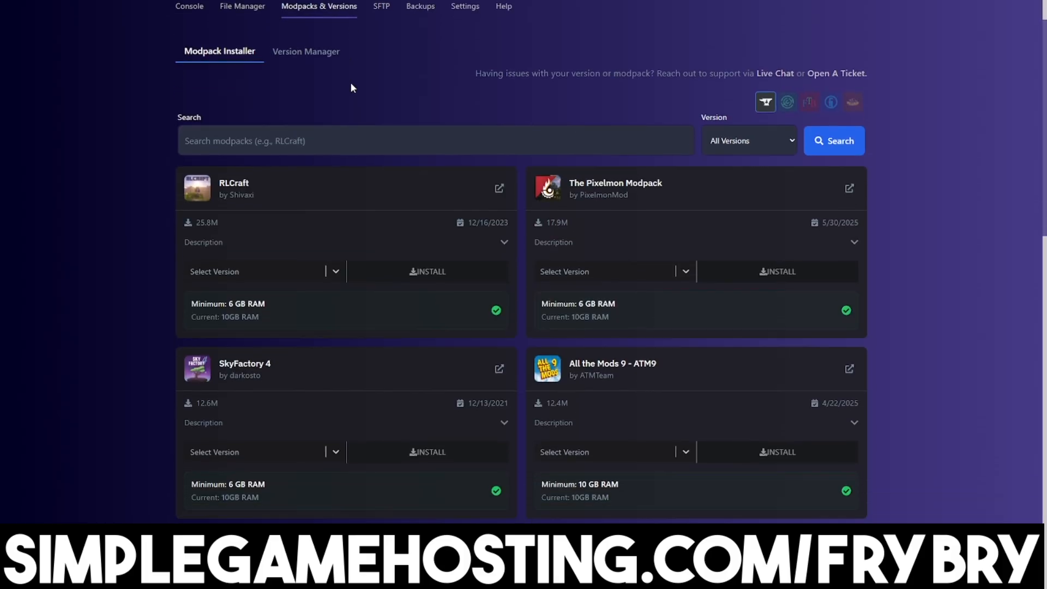
pyautogui.scroll(-3)
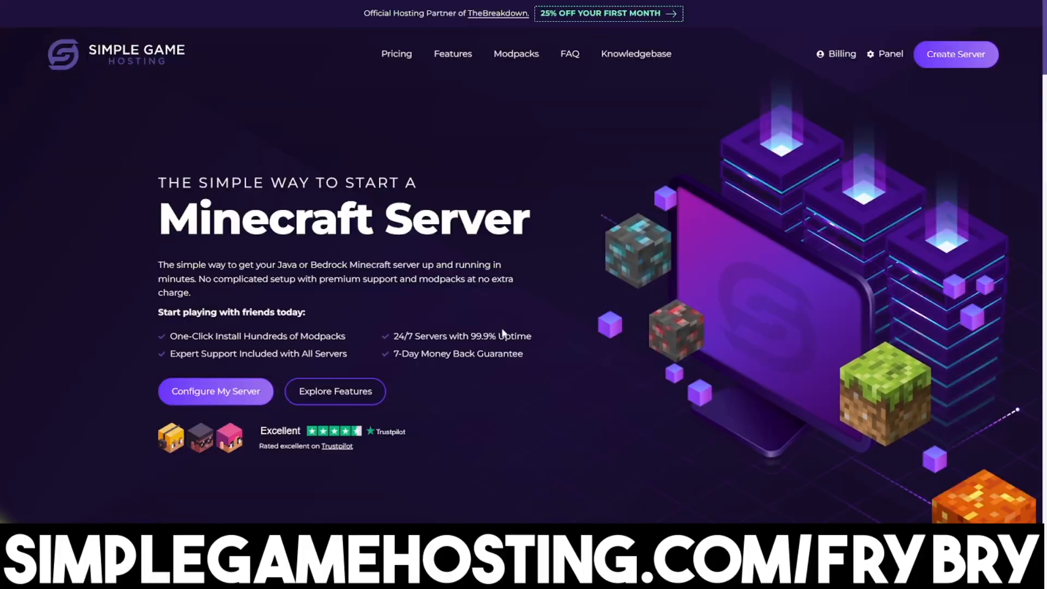
pyautogui.moveTo(564, 282)
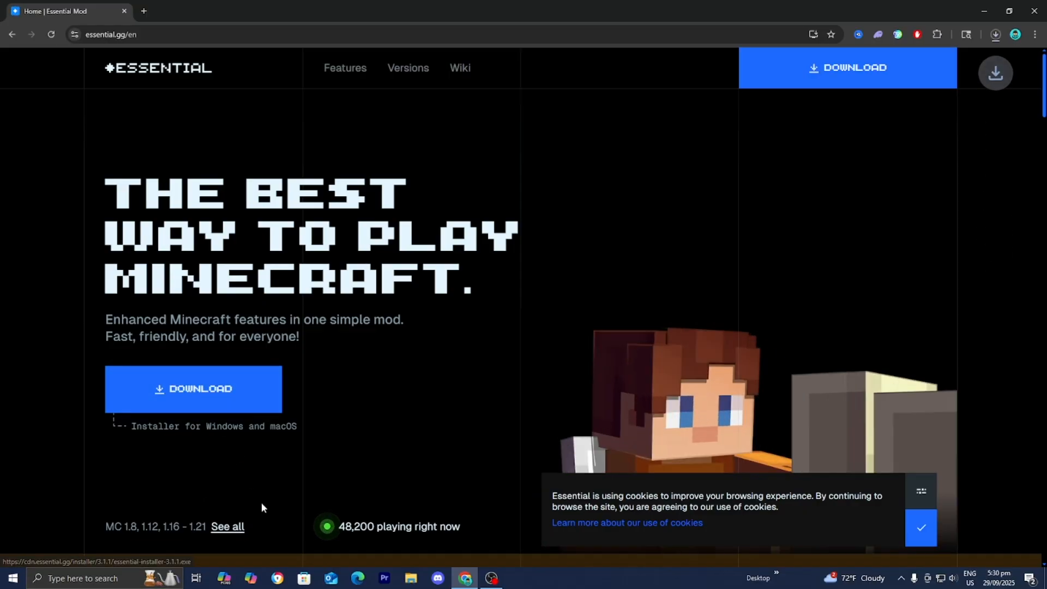
# Download the Windows Essential installer from essential.gg and launch the .exe from the desktop
pyautogui.click(993, 34)
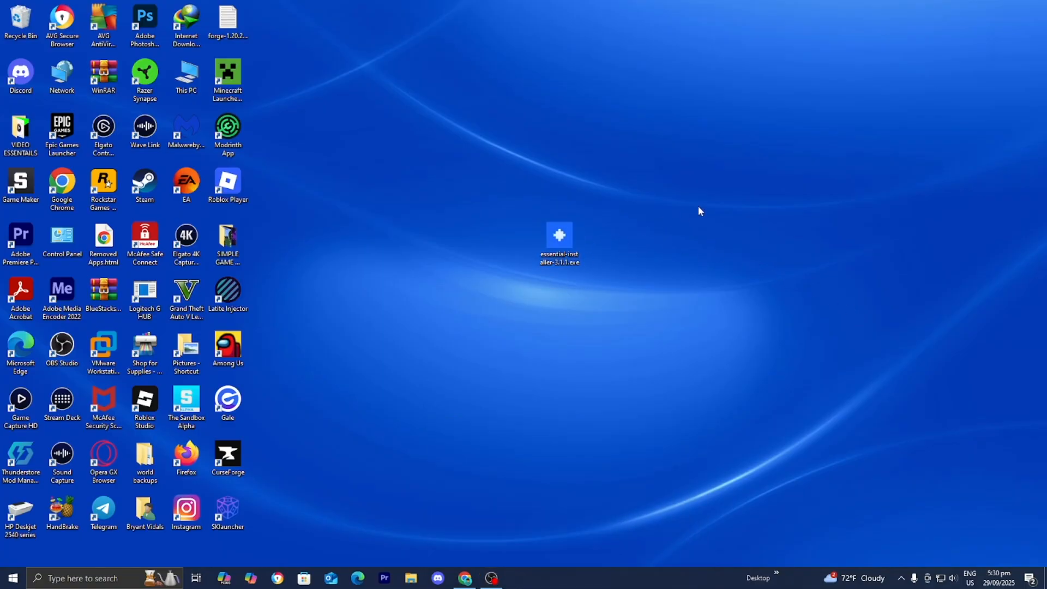
pyautogui.click(558, 241)
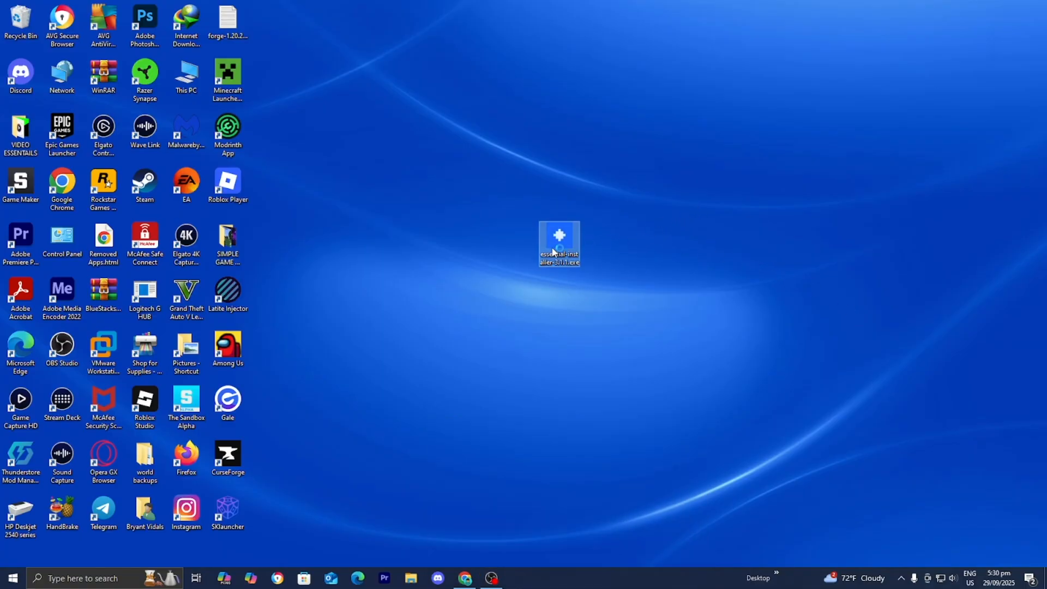
pyautogui.doubleClick(558, 238)
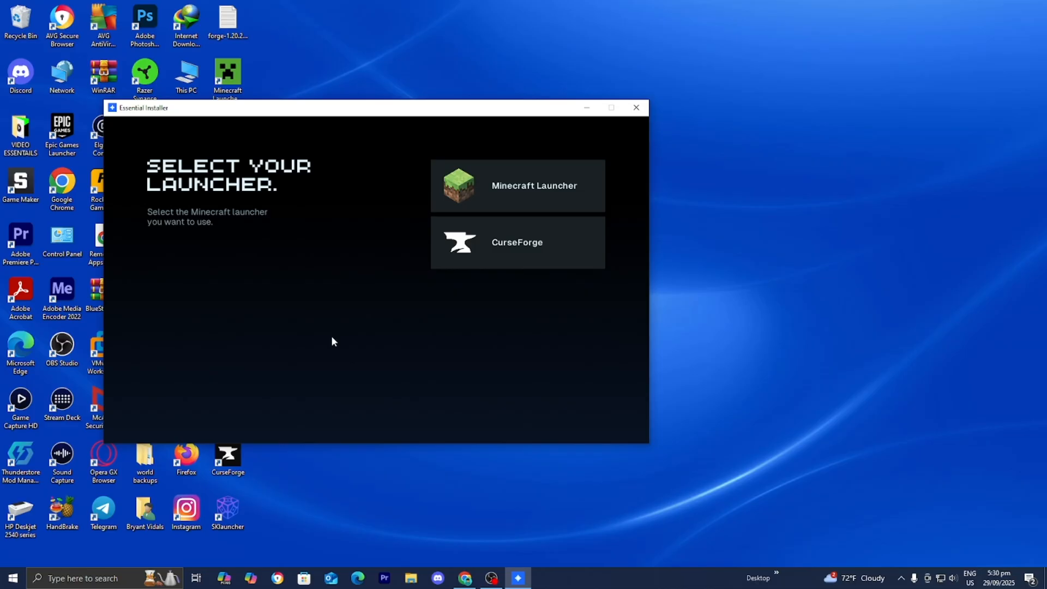
# Target Minecraft Launcher and start a new installation, keeping version 1.21.8 with Fabric
pyautogui.click(517, 185)
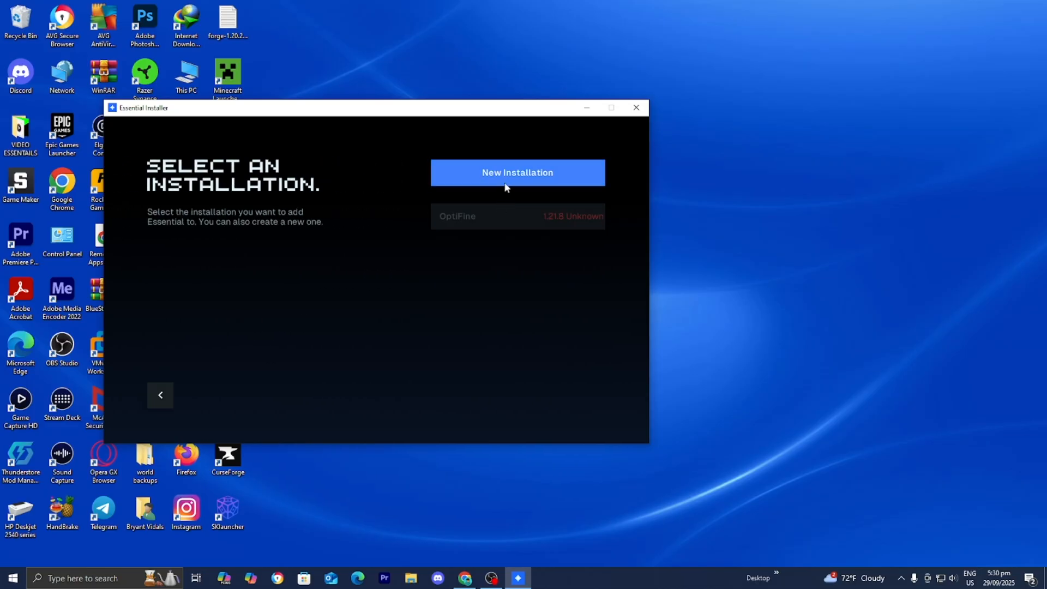
pyautogui.click(518, 173)
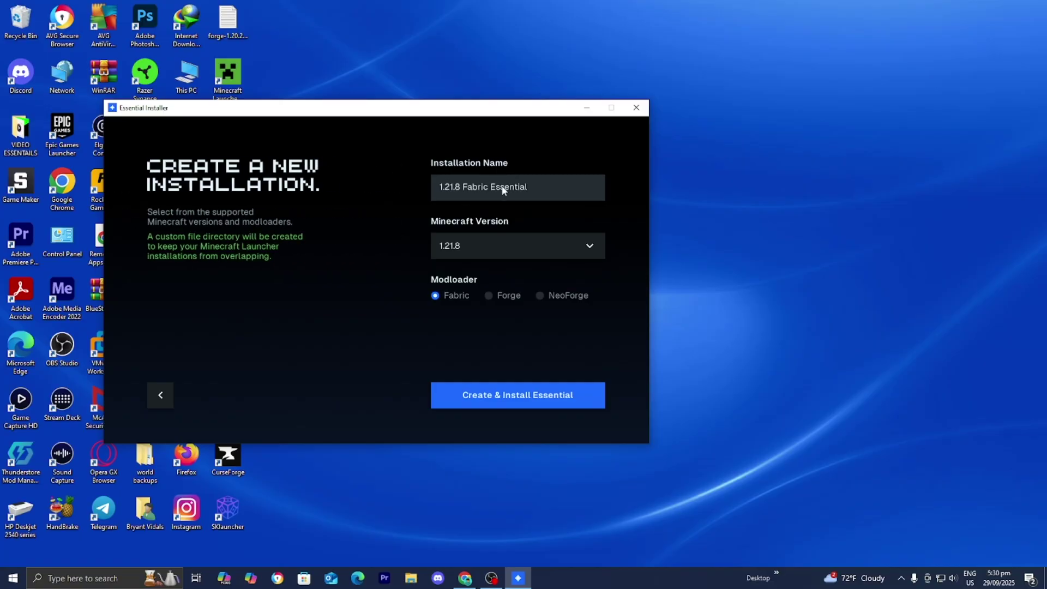
pyautogui.click(518, 245)
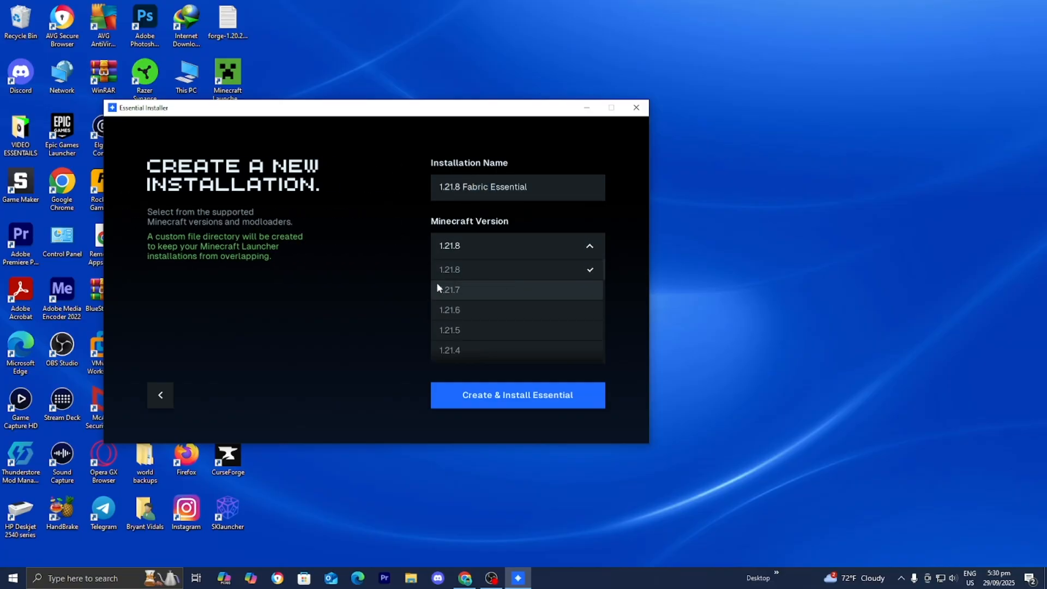
pyautogui.moveTo(463, 281)
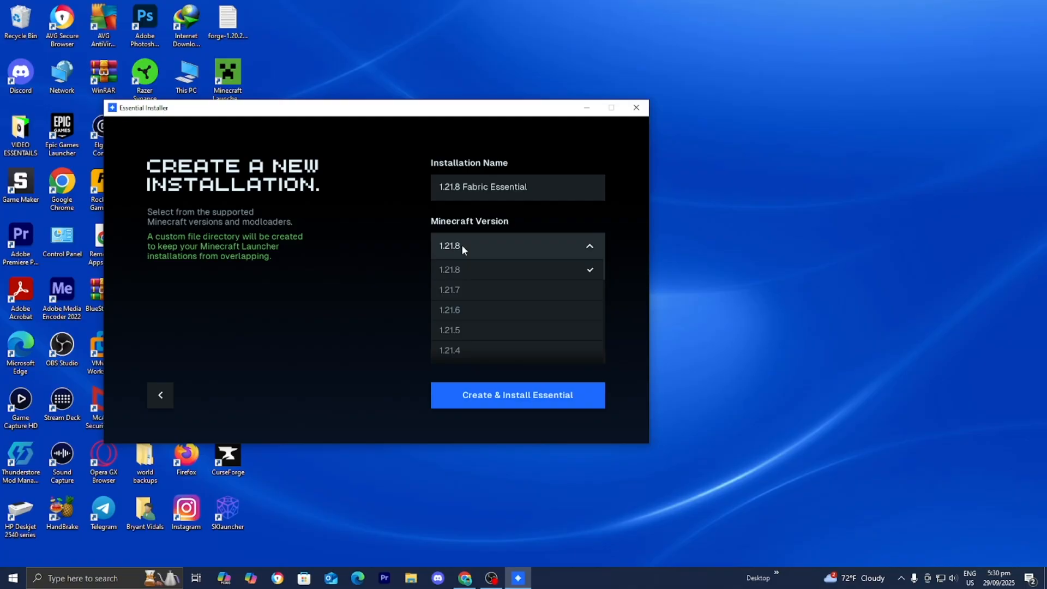
pyautogui.click(449, 269)
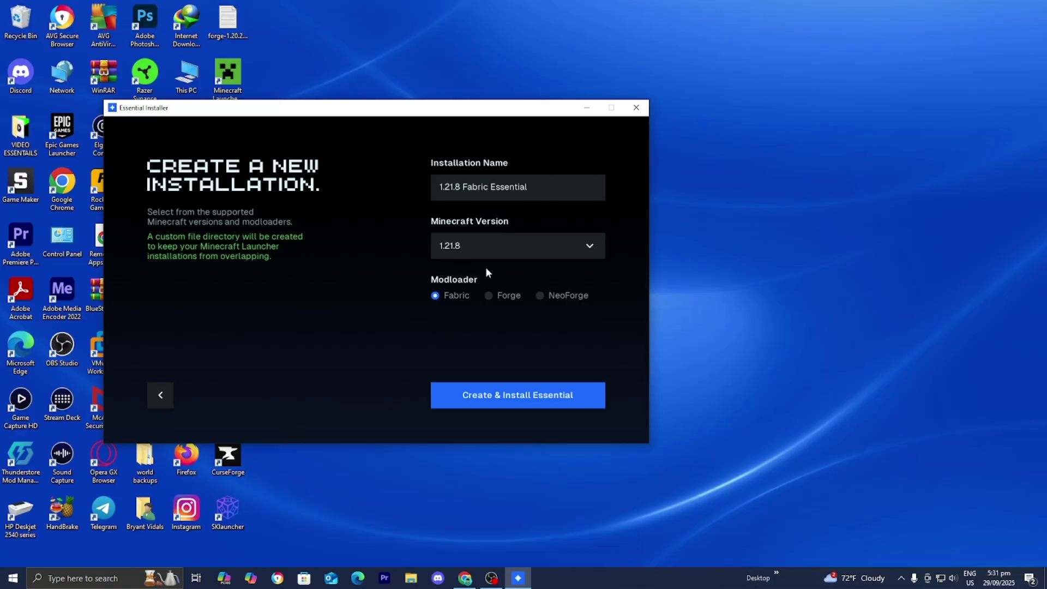
# Create the installation with Essential installed, then close the installer
pyautogui.click(518, 395)
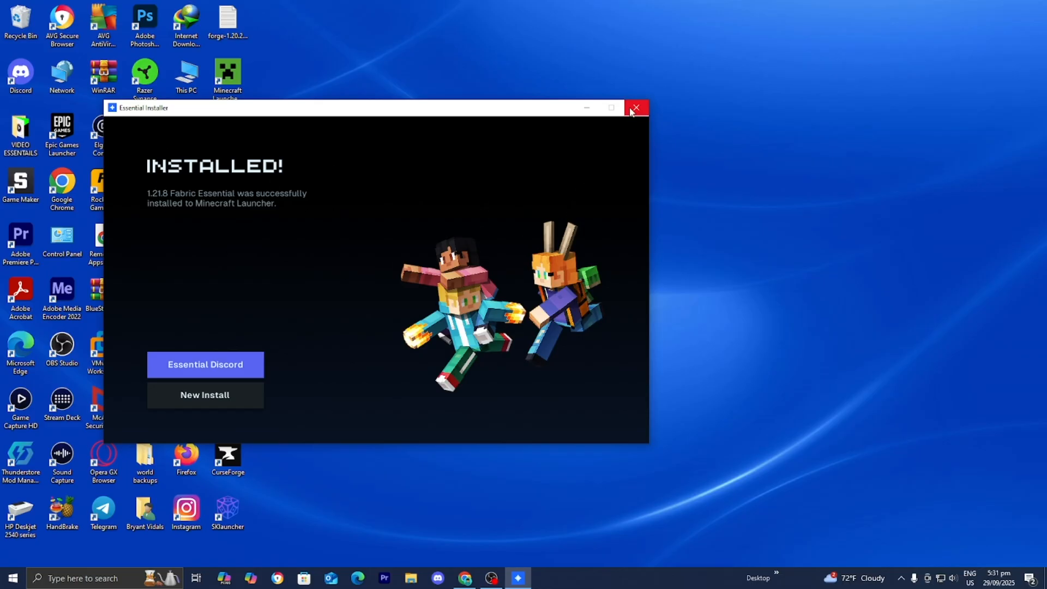
pyautogui.click(635, 107)
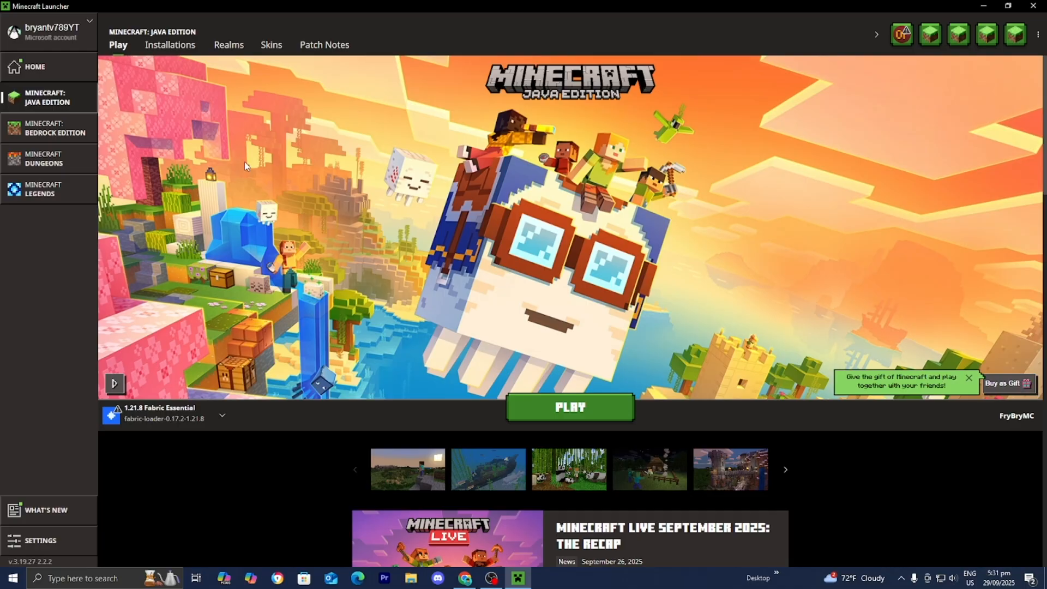
pyautogui.moveTo(113, 102)
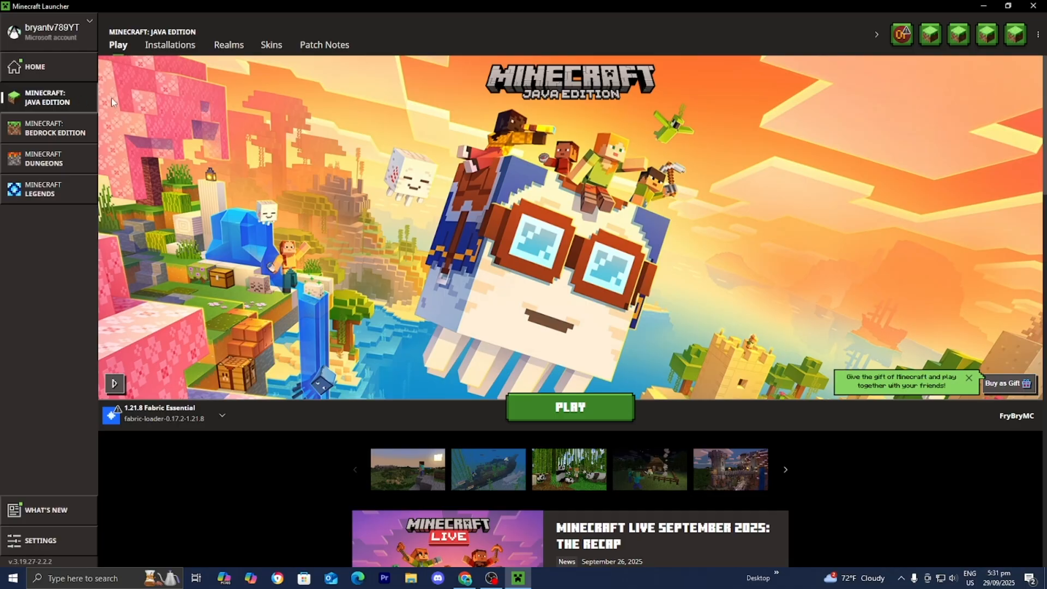
pyautogui.moveTo(181, 50)
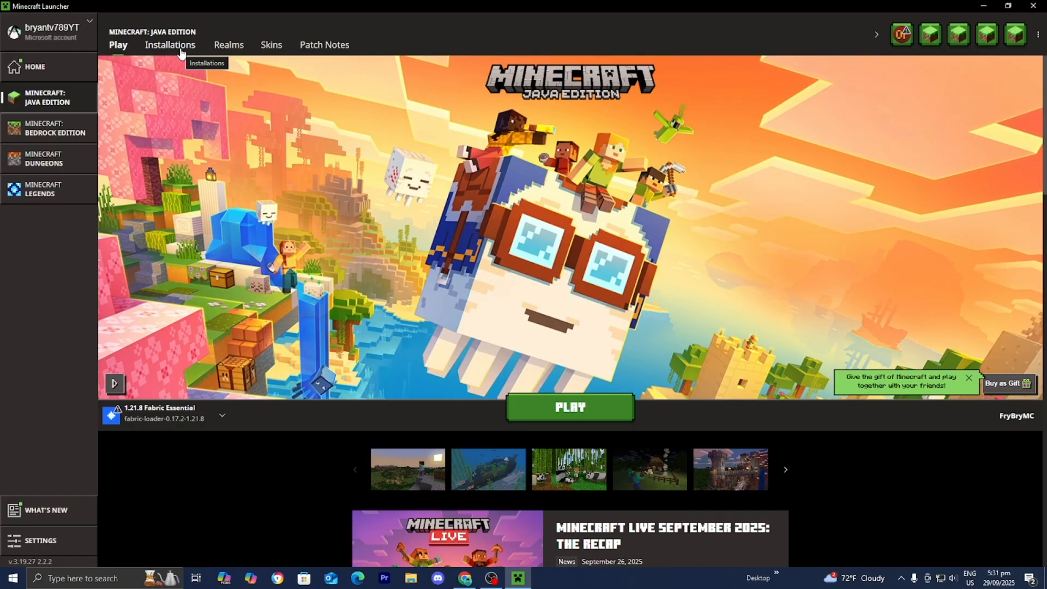
# Launch the 1.21.8 Fabric Essential installation from Installations, confirming the modified-install warning
pyautogui.click(170, 45)
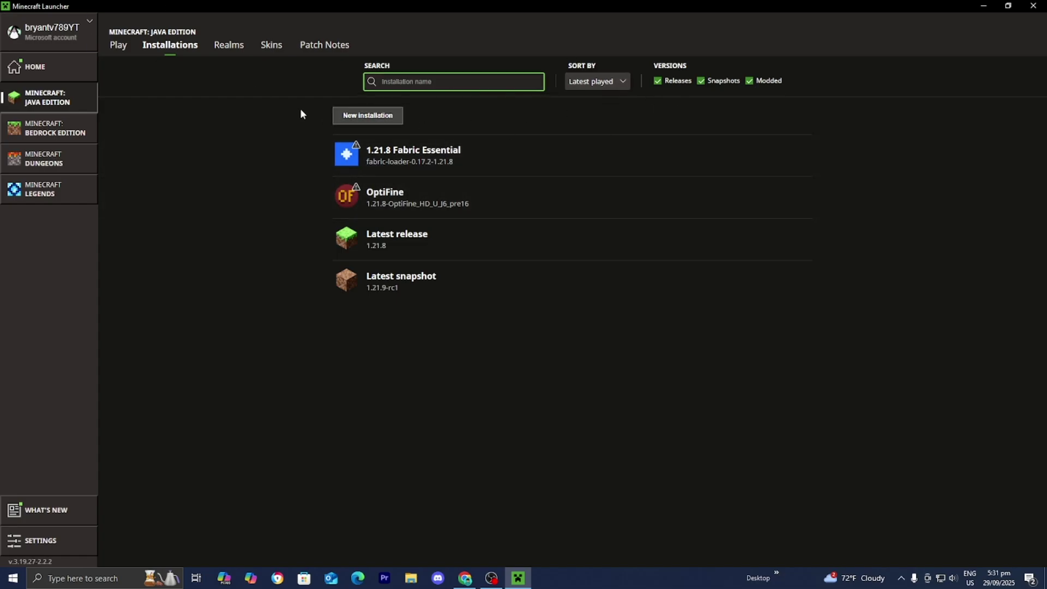
pyautogui.moveTo(487, 174)
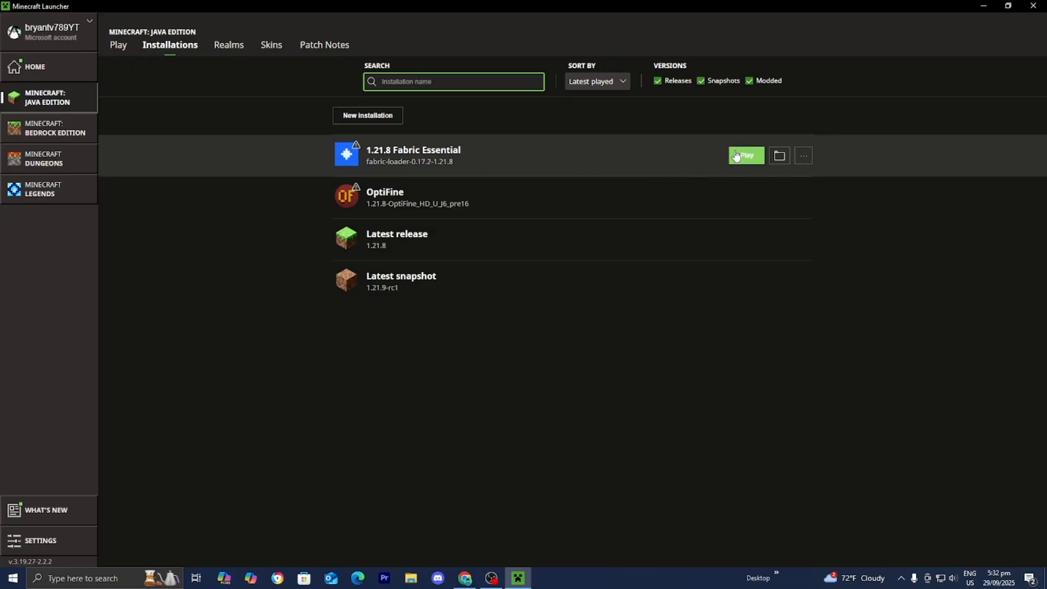
pyautogui.click(746, 155)
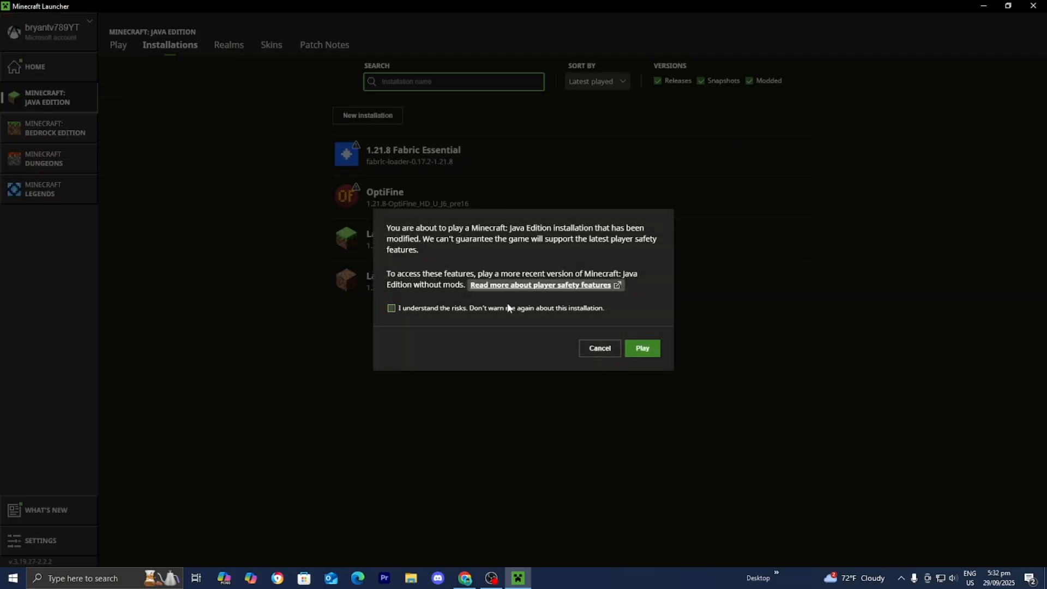
pyautogui.click(642, 348)
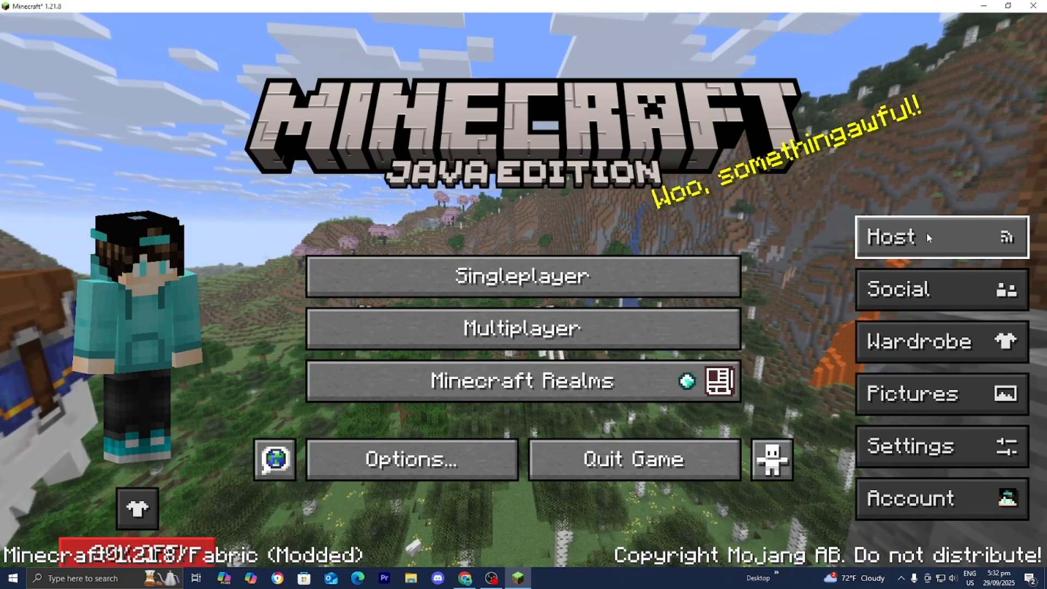
pyautogui.moveTo(94, 298)
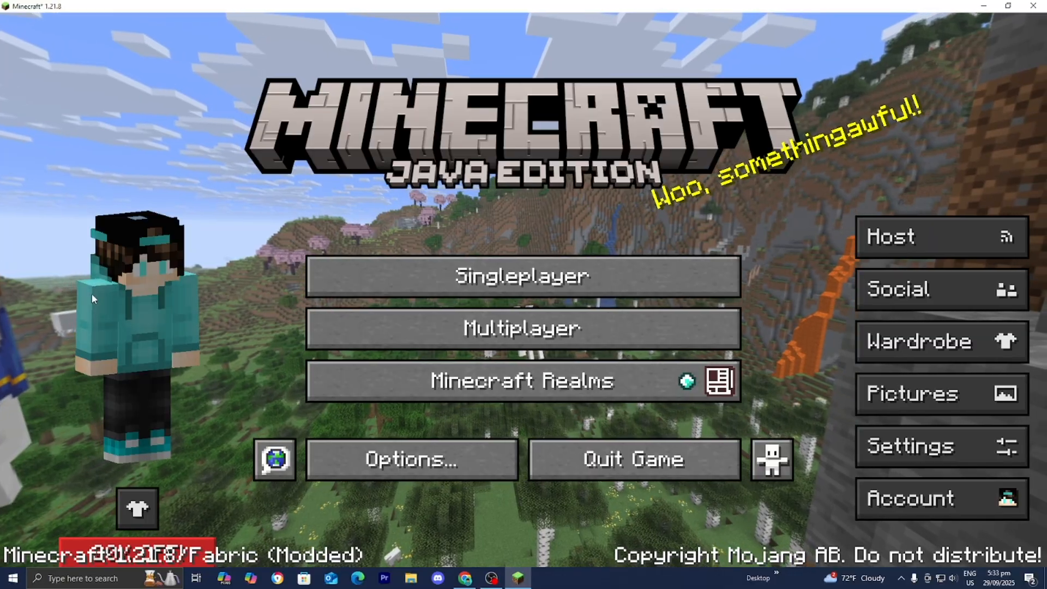
pyautogui.moveTo(250, 247)
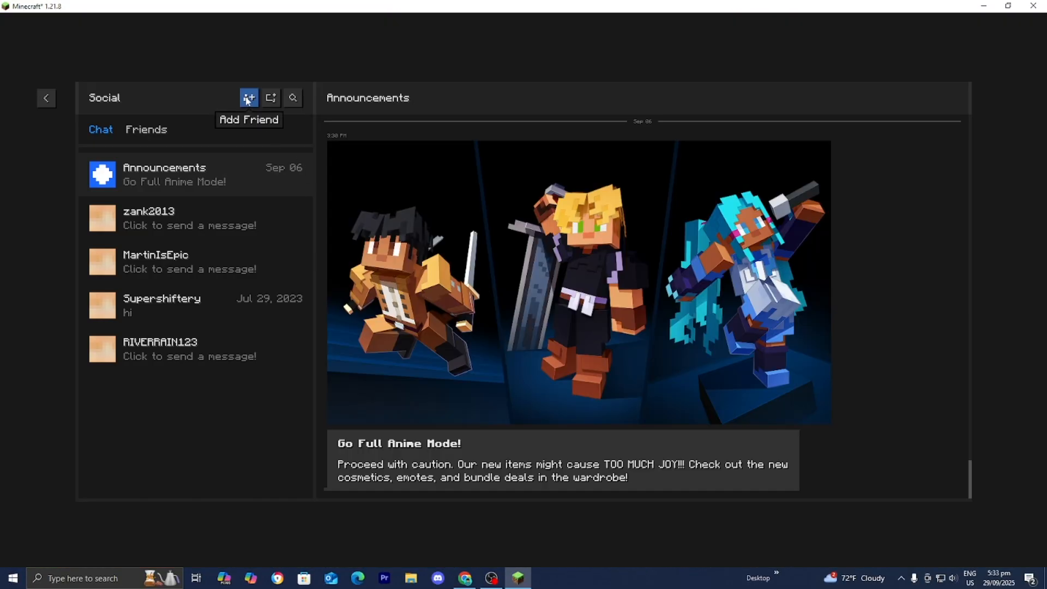
pyautogui.click(248, 98)
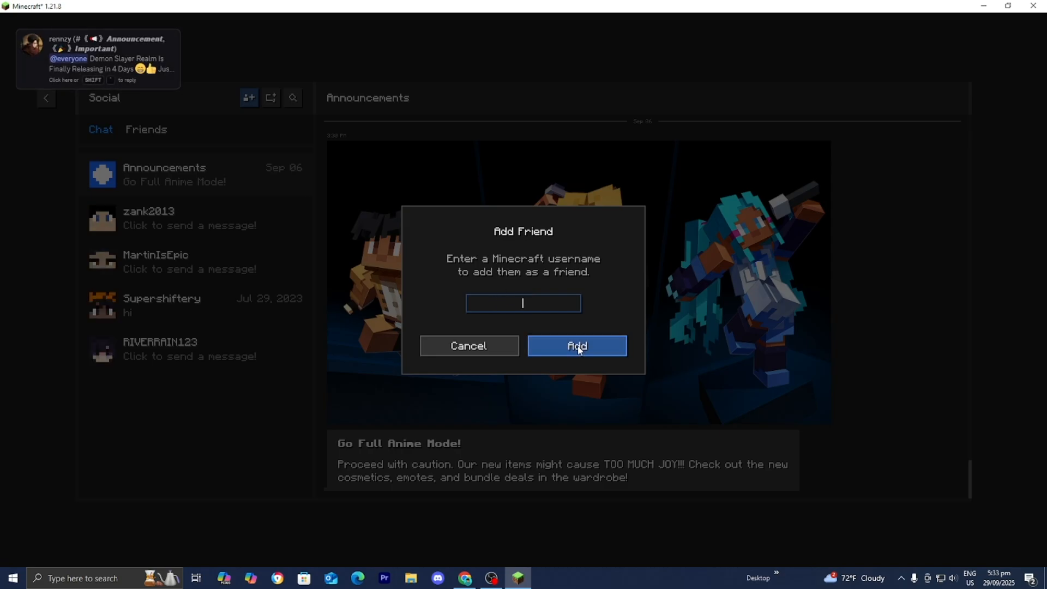
pyautogui.click(576, 345)
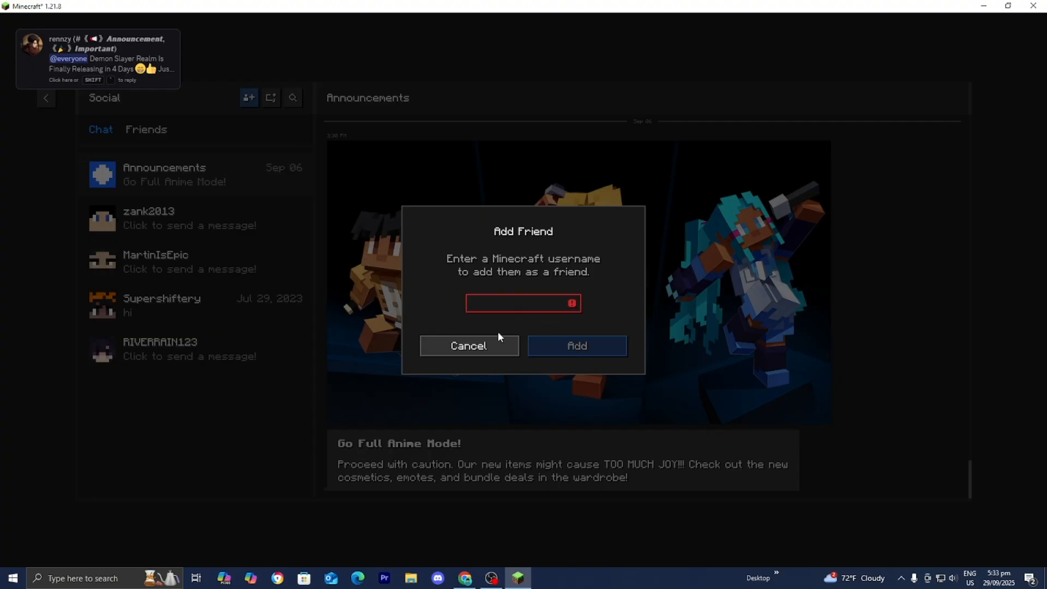
pyautogui.click(469, 346)
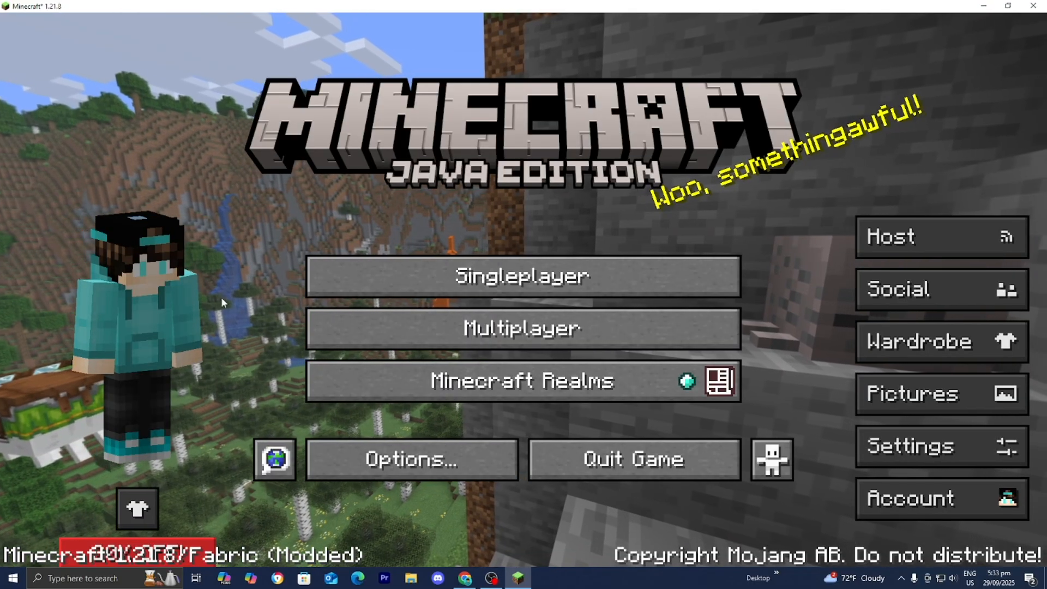
pyautogui.moveTo(911, 237)
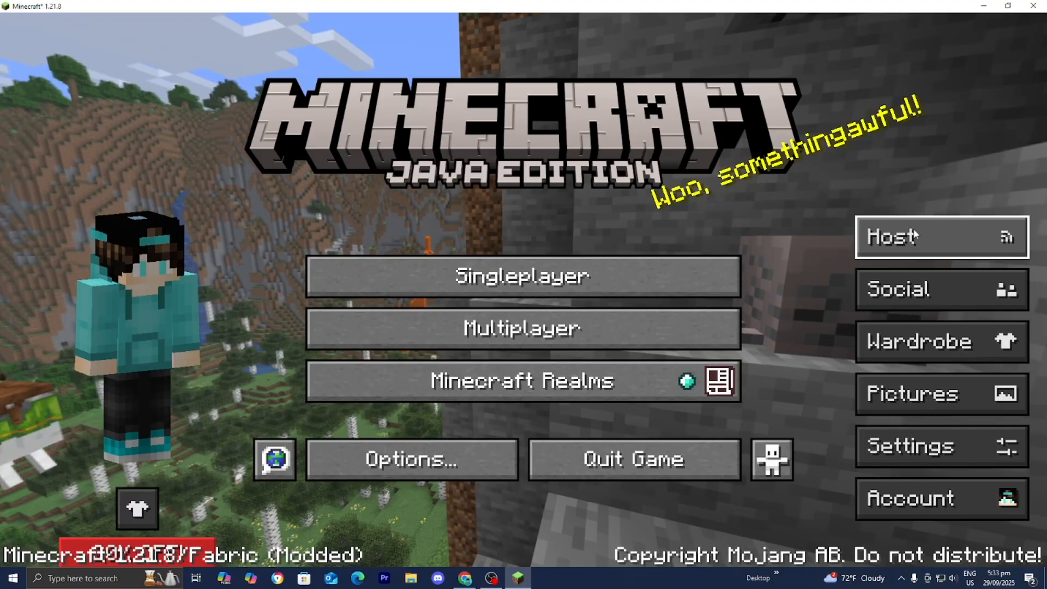
# Host the latest New World over own connection in Creative, Normal difficulty, cheats on
pyautogui.click(914, 236)
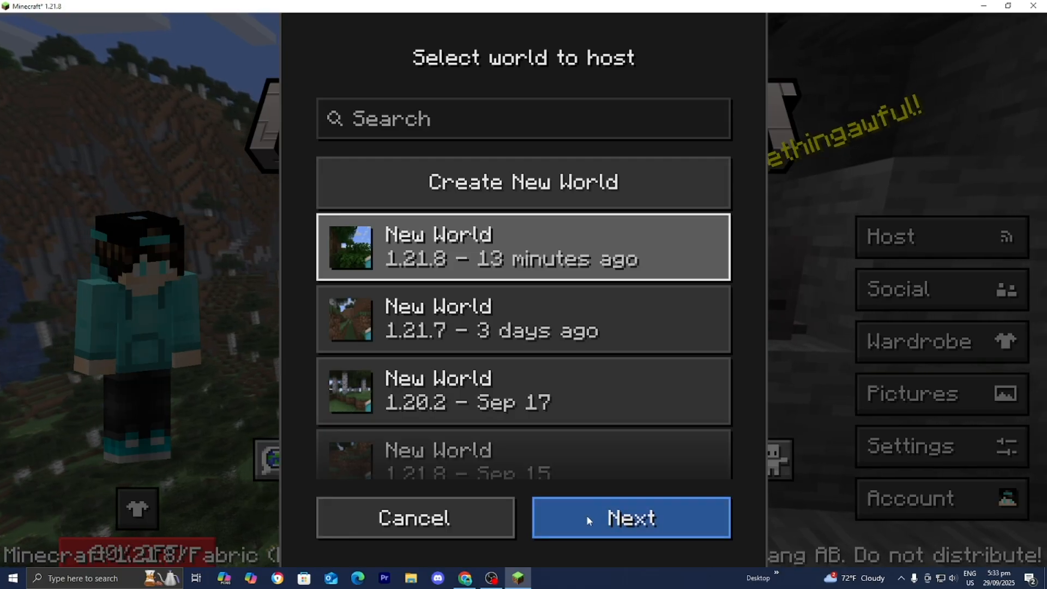
pyautogui.click(631, 517)
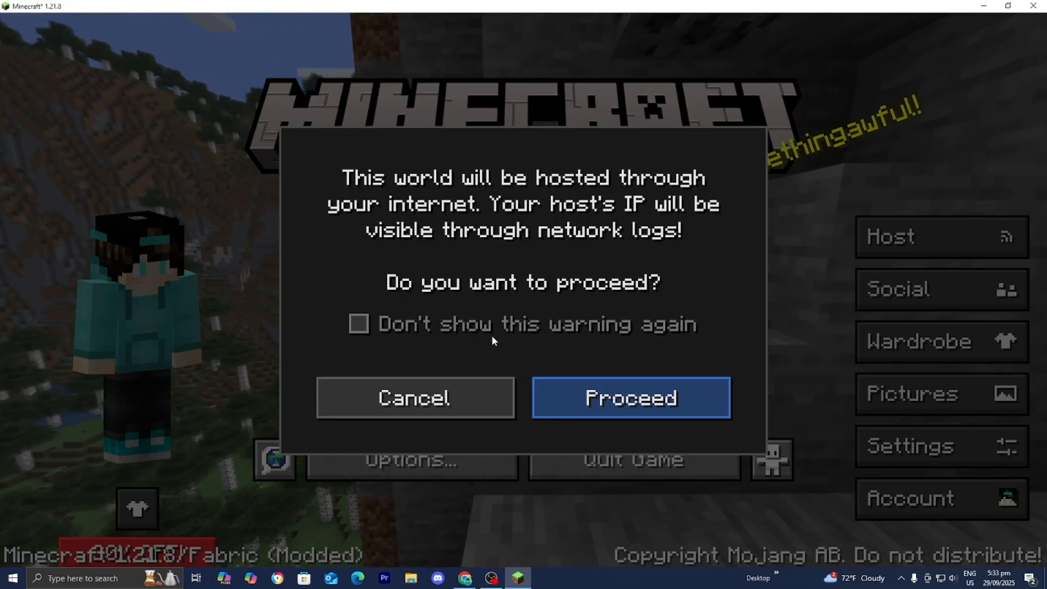
pyautogui.click(631, 397)
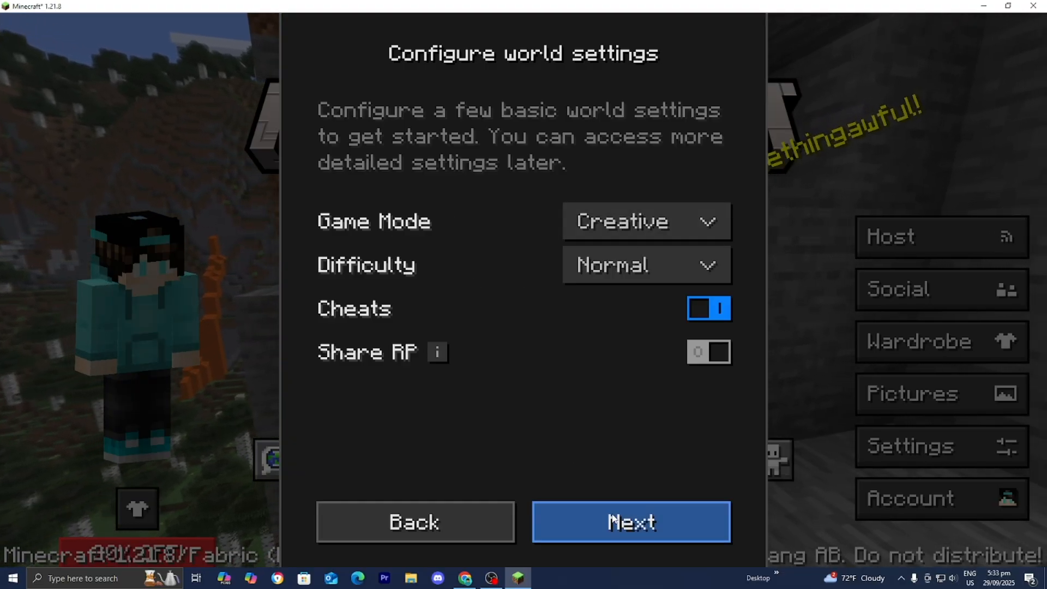
pyautogui.click(632, 521)
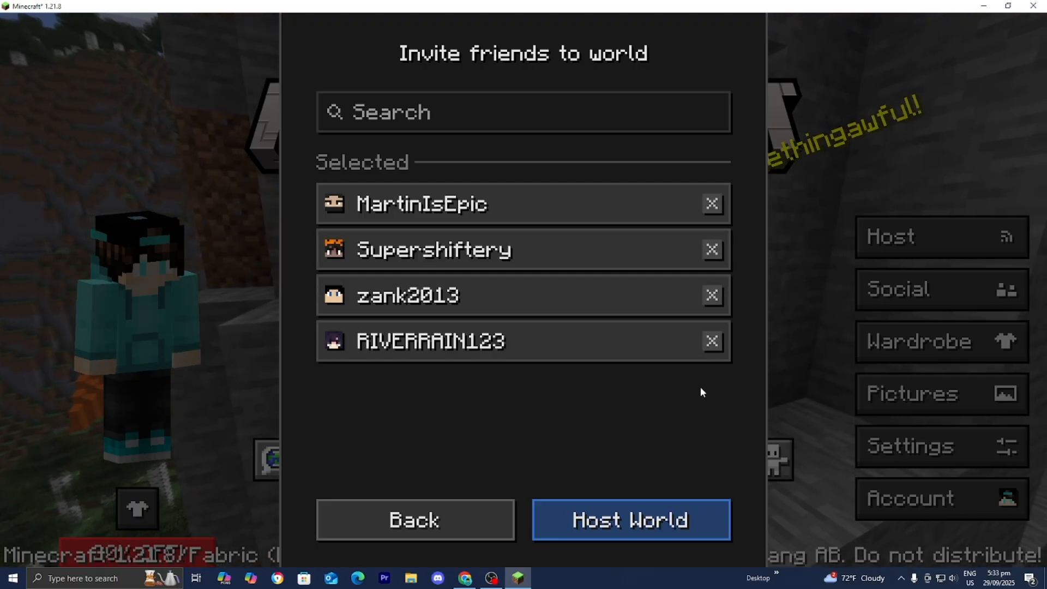
pyautogui.click(631, 519)
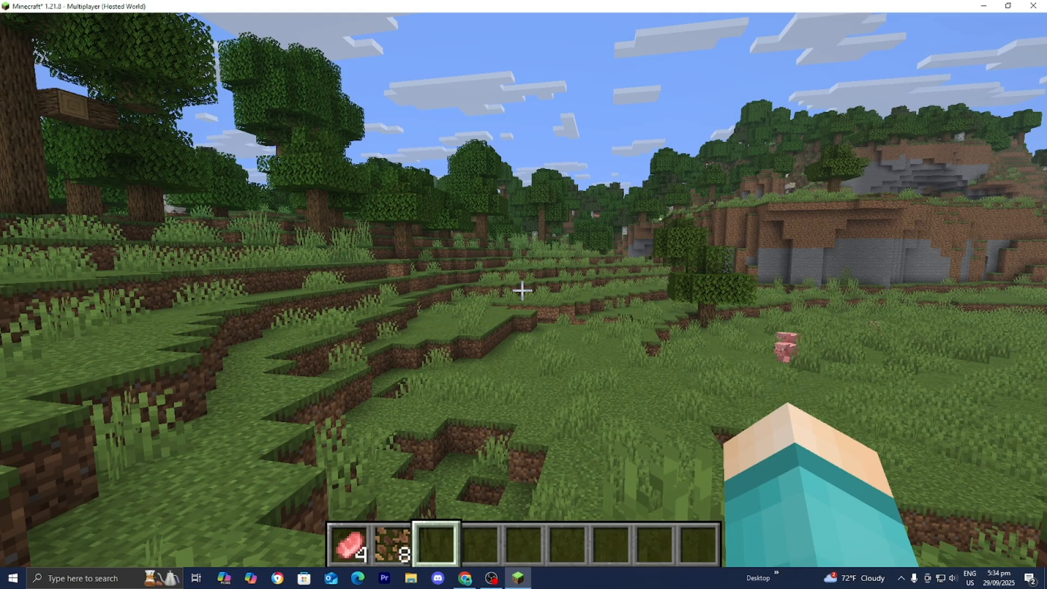
# From the pause menu, invite the four friends and return to the world
pyautogui.press('Escape')
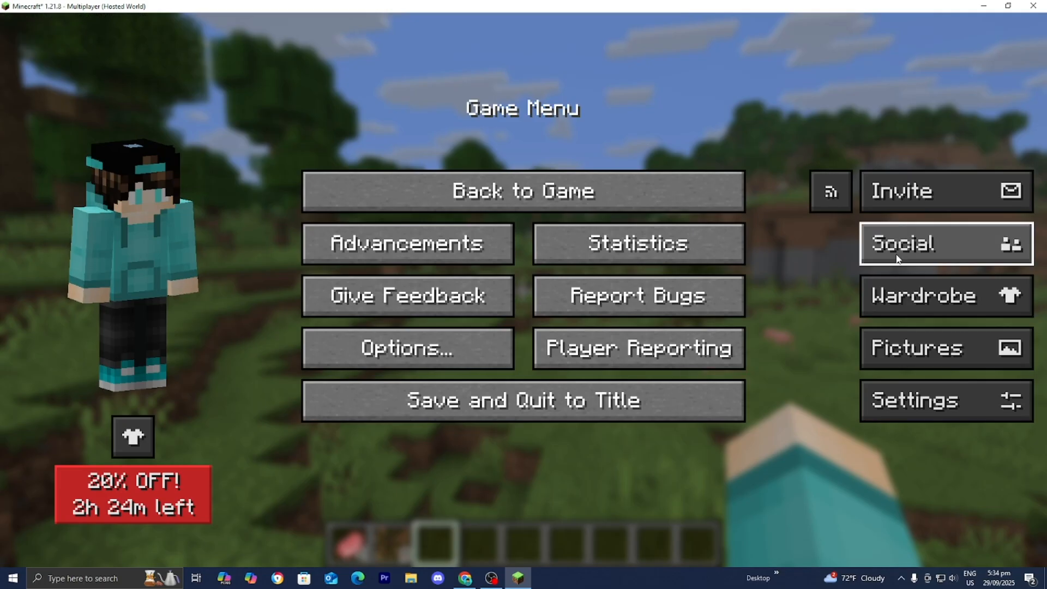
pyautogui.click(946, 192)
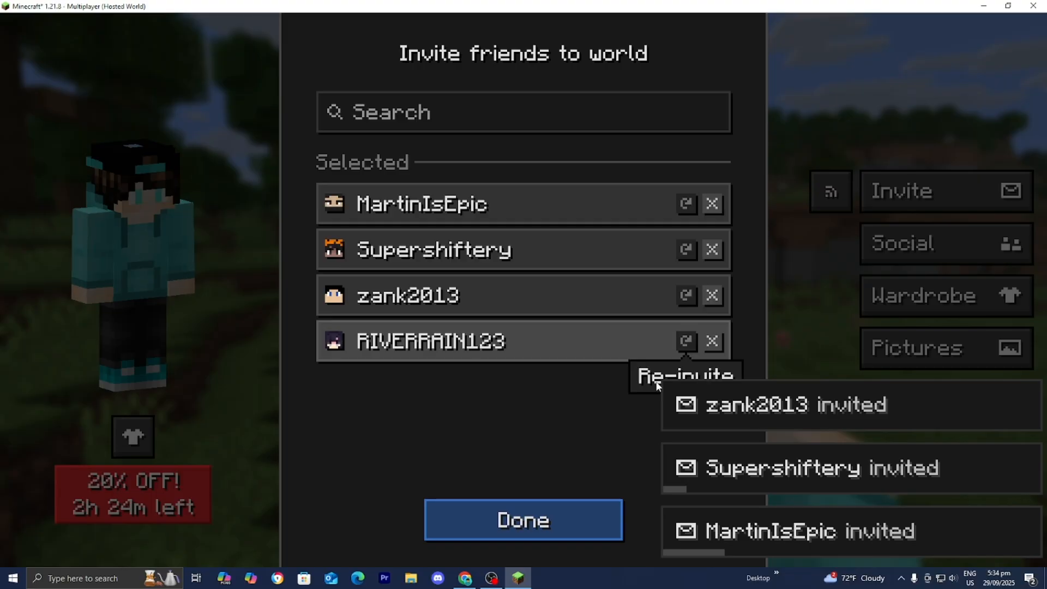
pyautogui.click(523, 520)
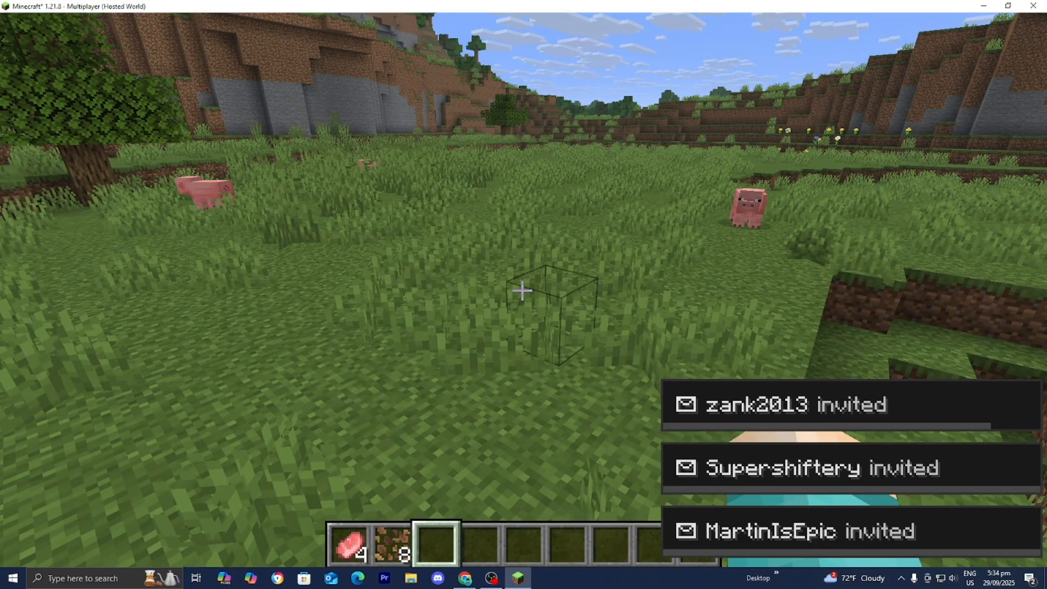